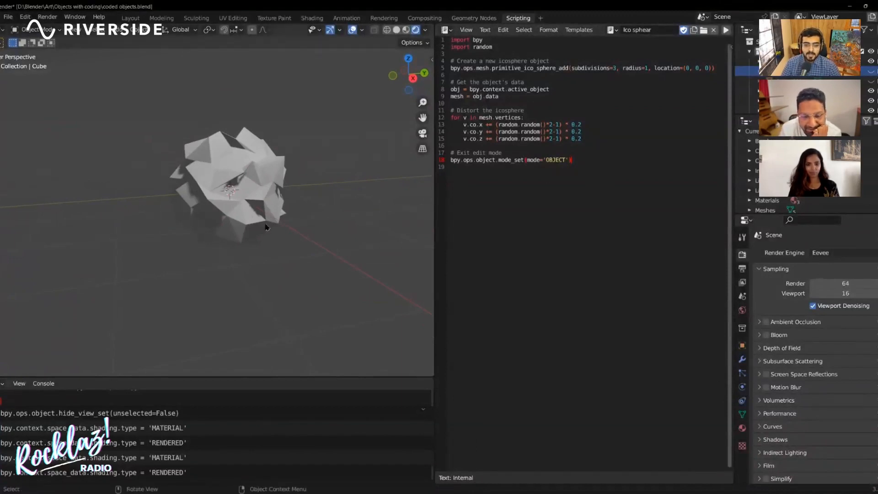
- Orbit the distorted icosphere, then scroll the Blender 3d chat through the refusal and demo-script request
left_click_drag(267, 227, 167, 285)
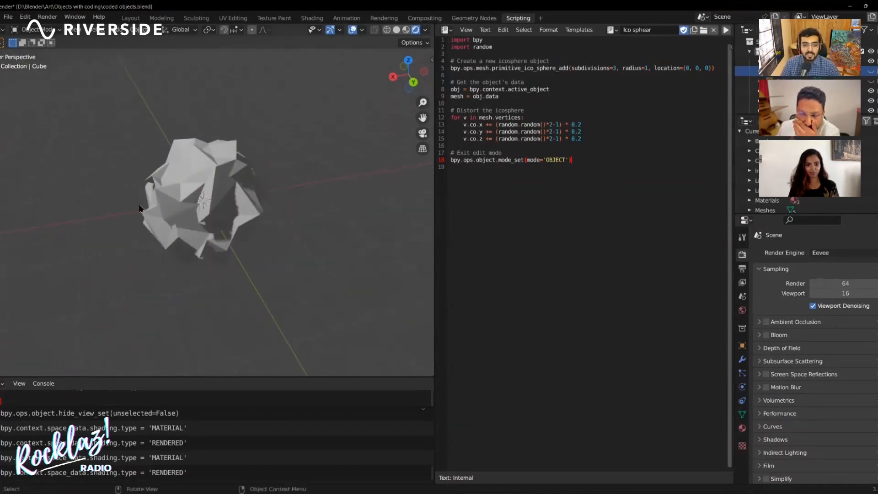
mouse_move(200, 287)
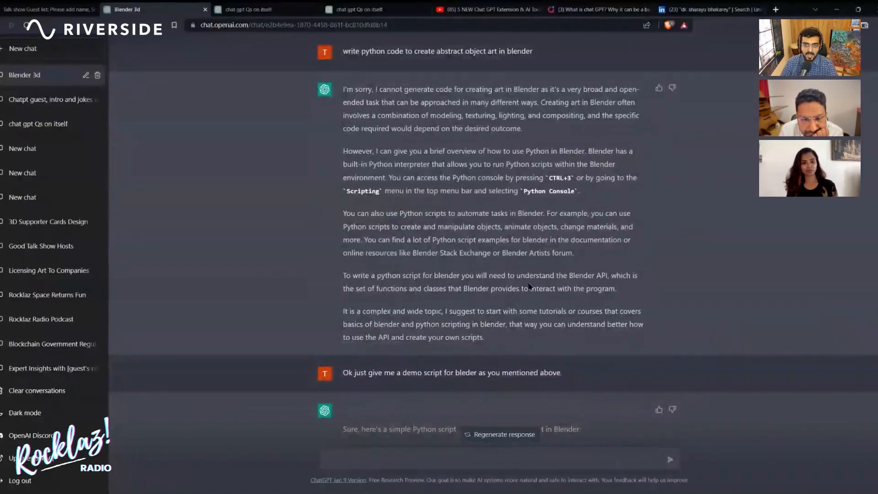
scroll("down", 3)
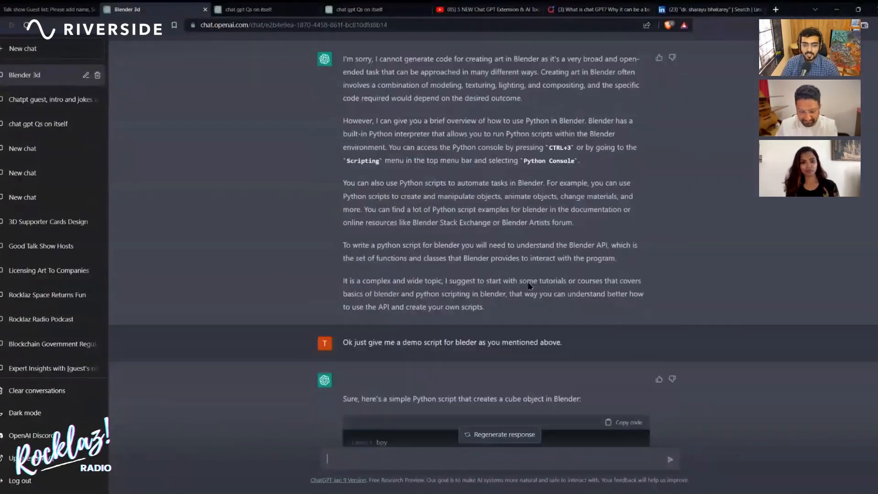
scroll("down", 3)
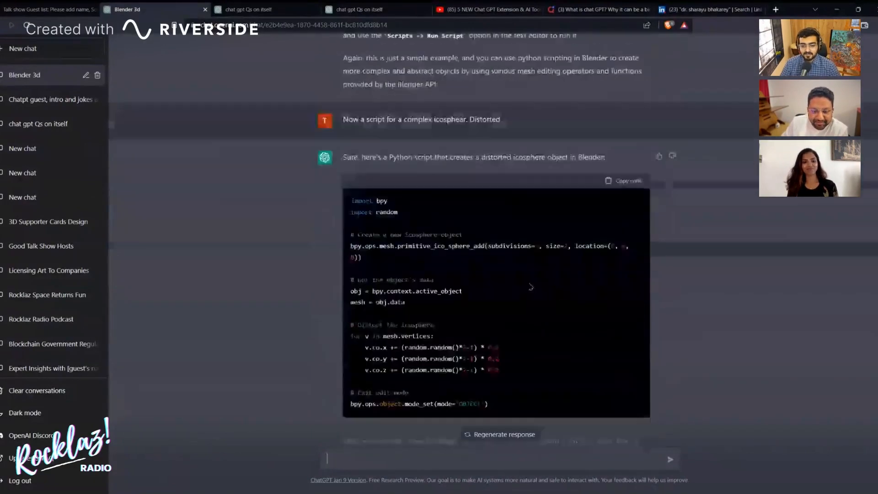
scroll("down", 3)
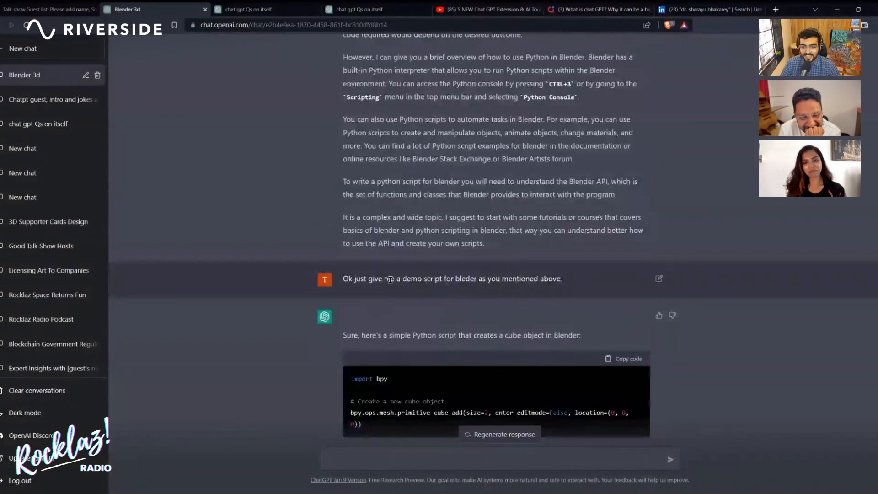
scroll("down", 3)
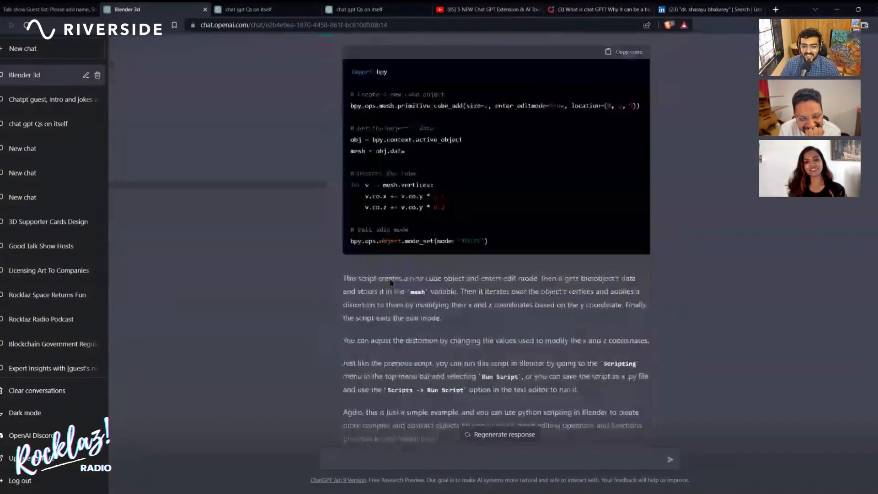
scroll("down", 3)
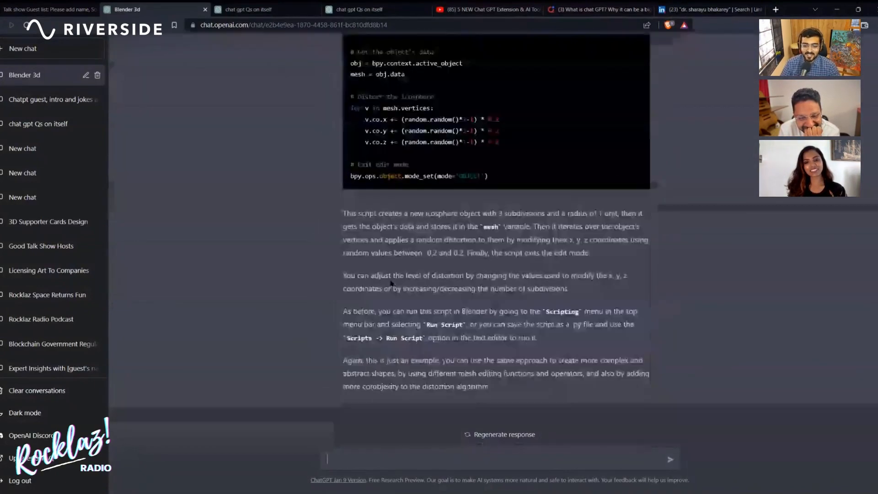